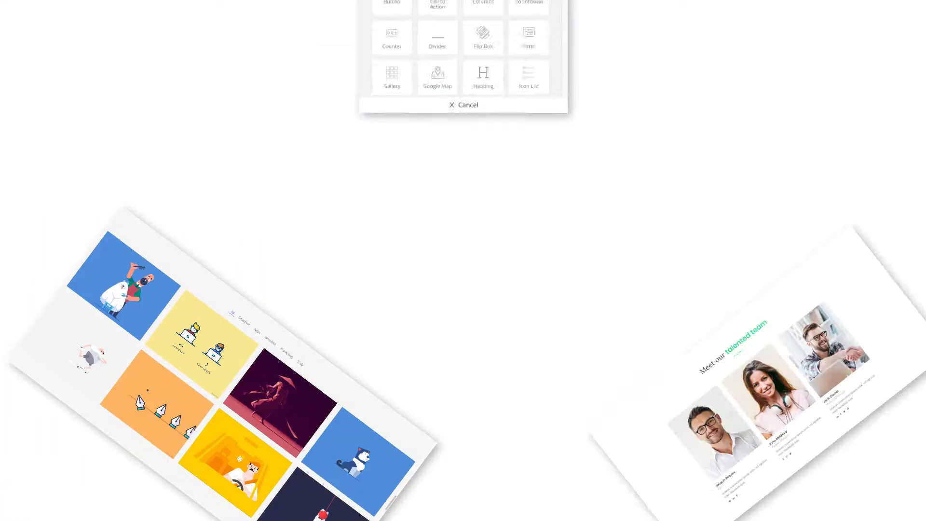
Scroll through the Elements List of available content blocks.
scroll(down, 3)
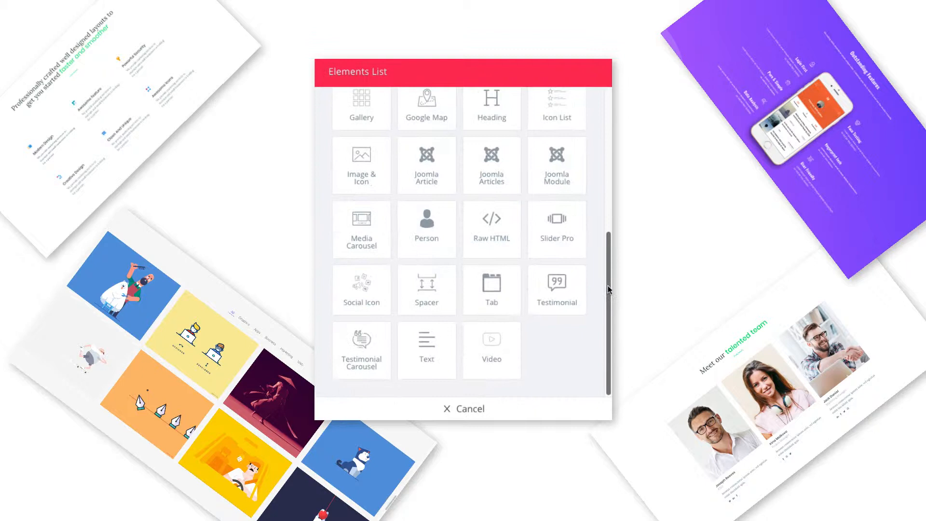
scroll(up, 3)
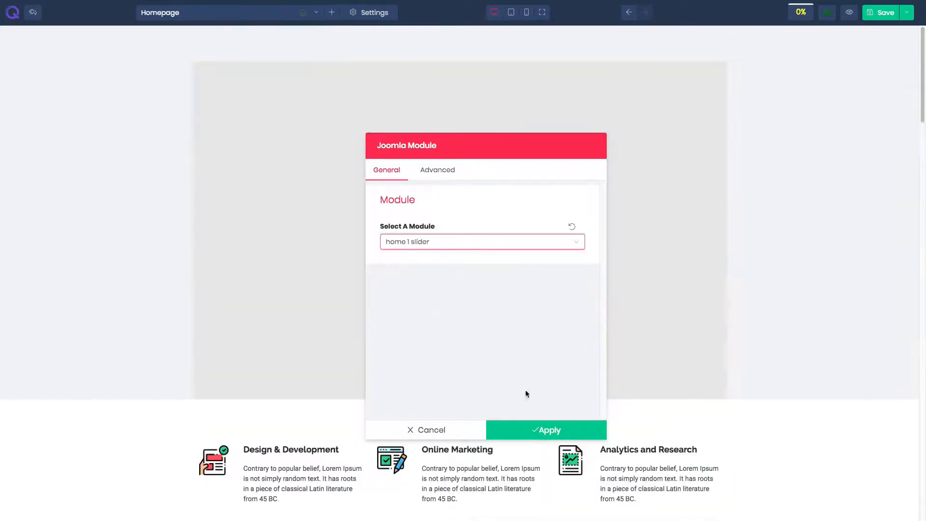
Apply the 'home 1 slider' module in the Joomla Module element.
click(545, 430)
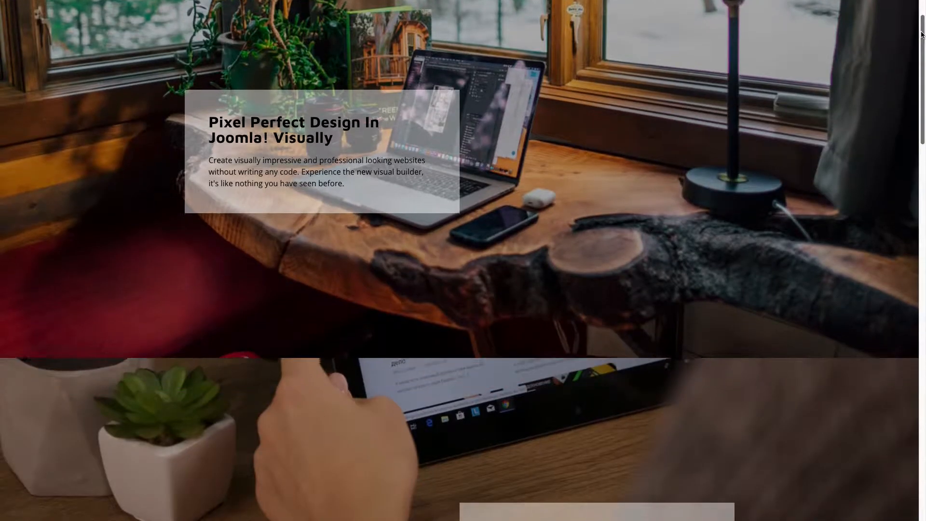
Turn on Use Parallax Effect for the section's background image.
scroll(down, 3)
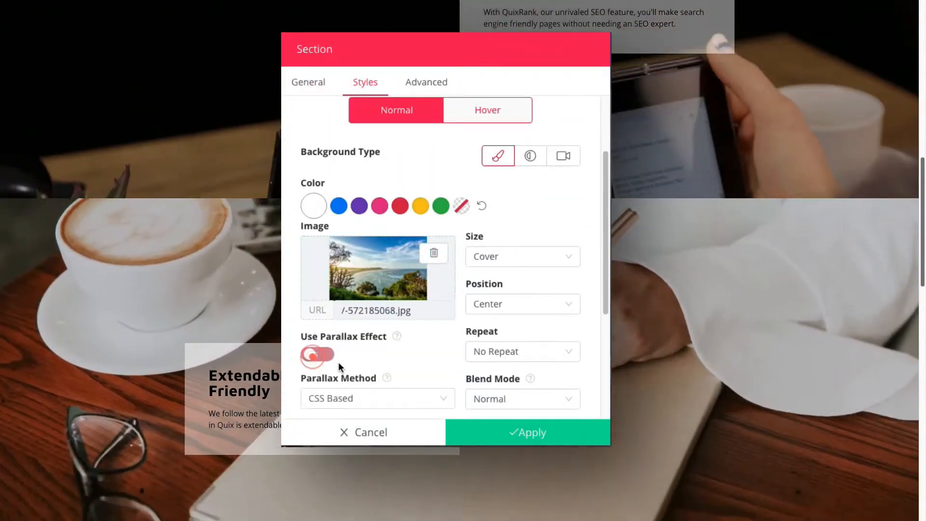
click(317, 355)
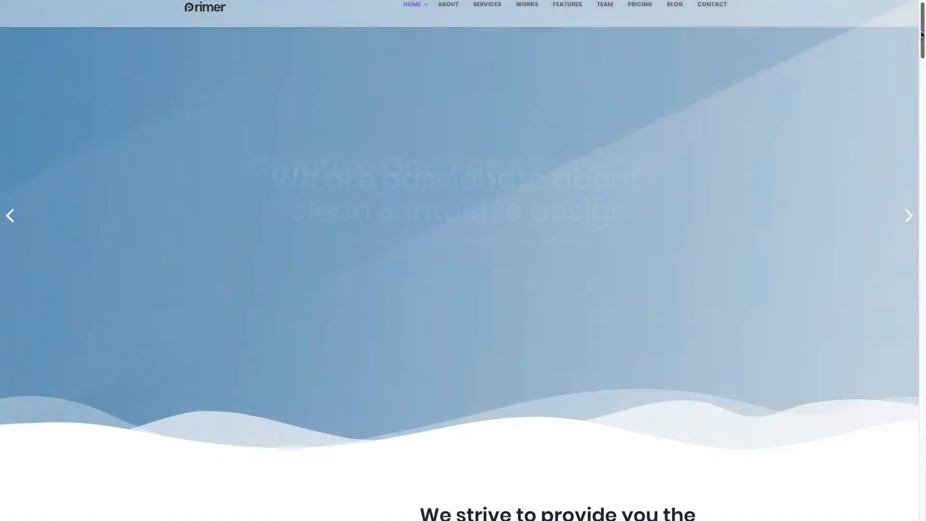
Start importing a saved template from the library's My Templates.
scroll(down, 3)
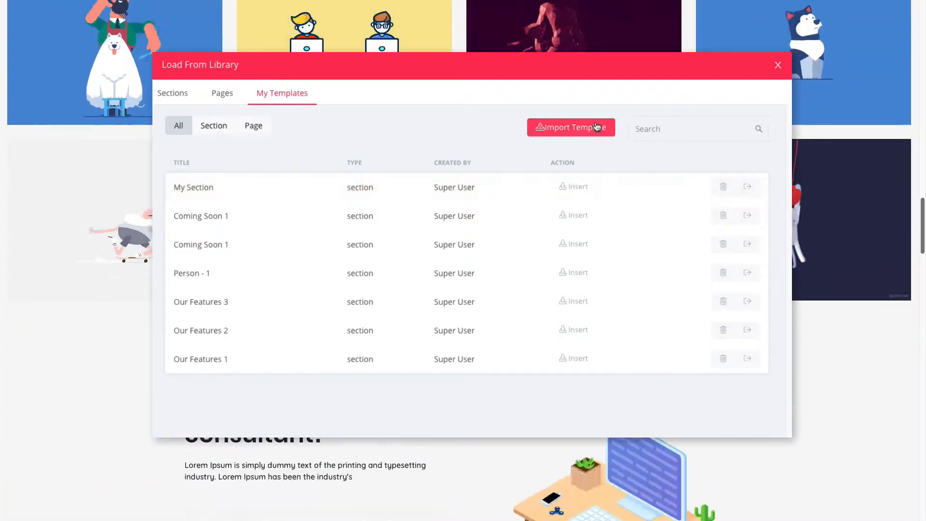
click(570, 127)
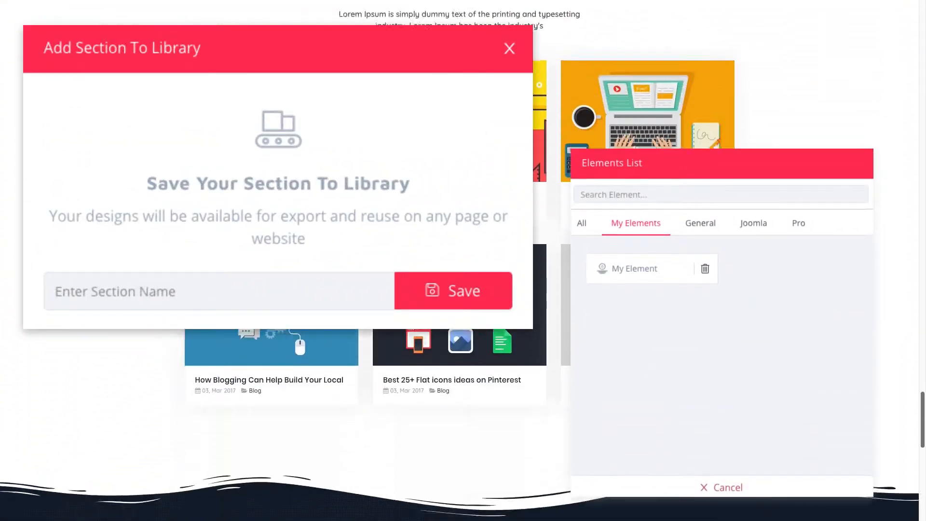
Scroll to the saved element listed under My Elements.
scroll(down, 3)
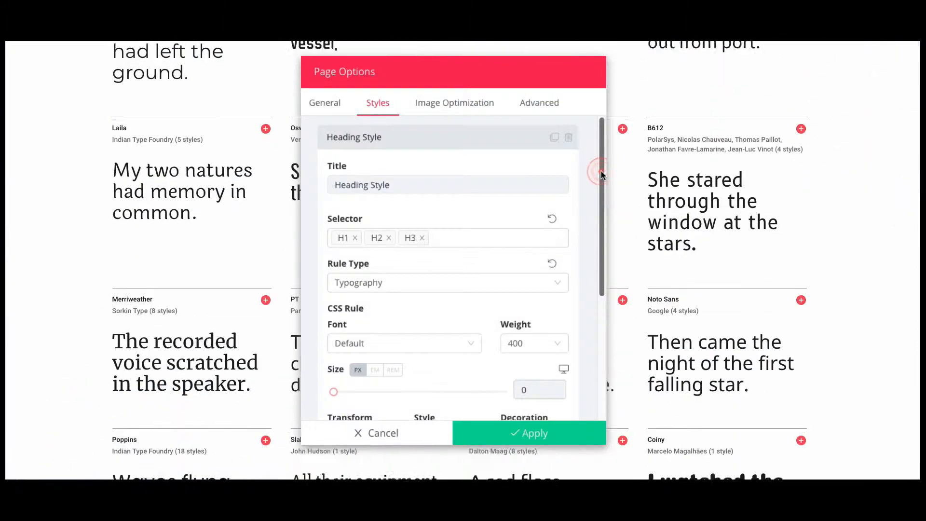
Review the H1–H3 Heading Style rule, then show the Advanced custom CSS and JS options.
scroll(down, 3)
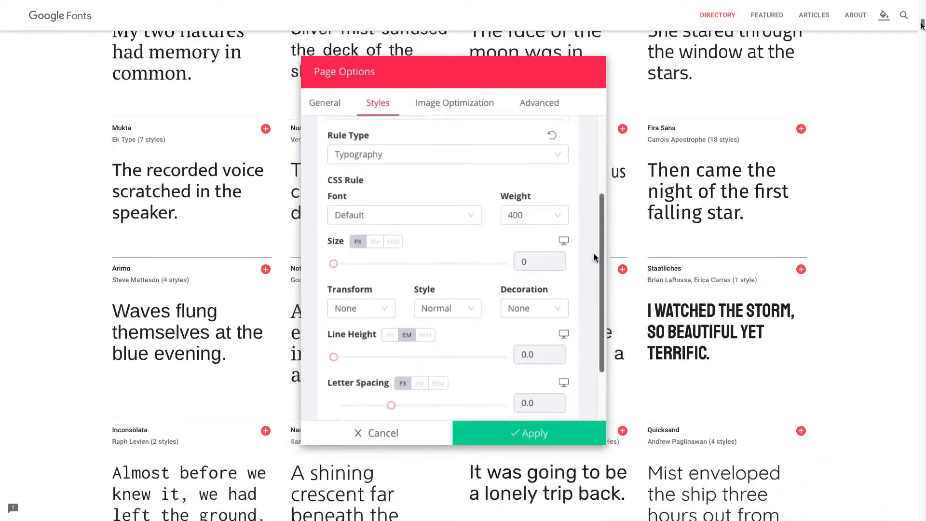
click(538, 104)
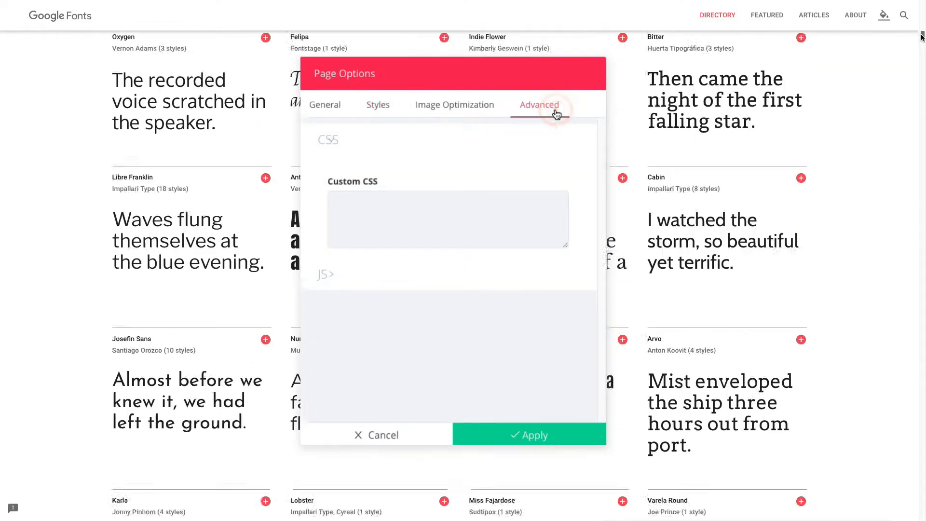
scroll(down, 3)
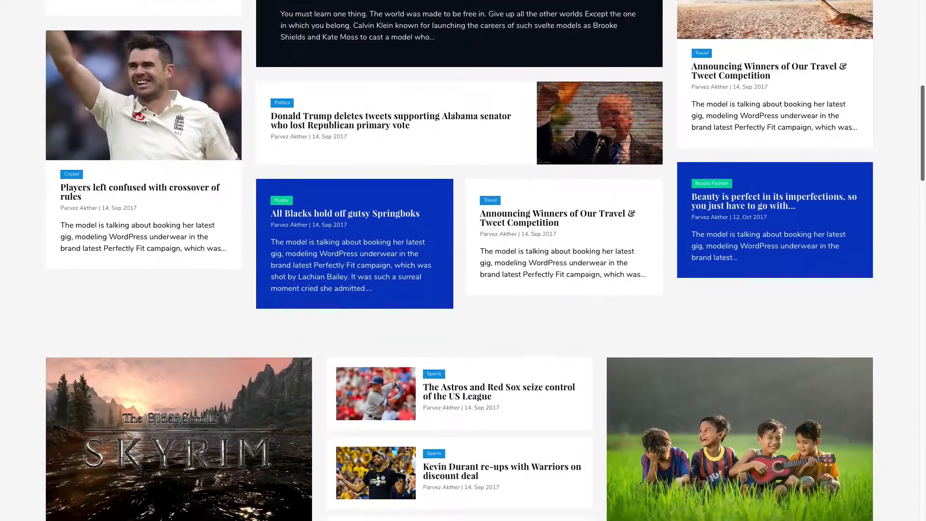
Scroll the news magazine layout to watch its article images load.
scroll(up, 3)
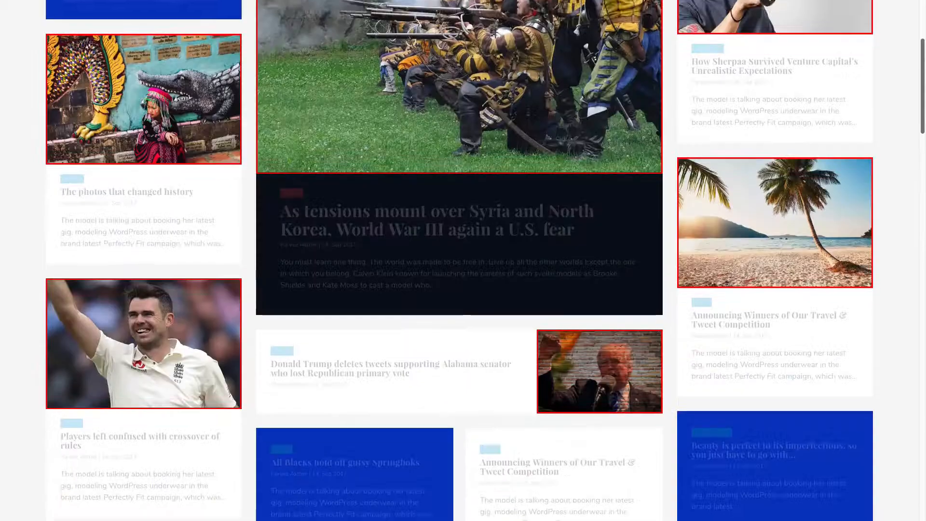
scroll(down, 3)
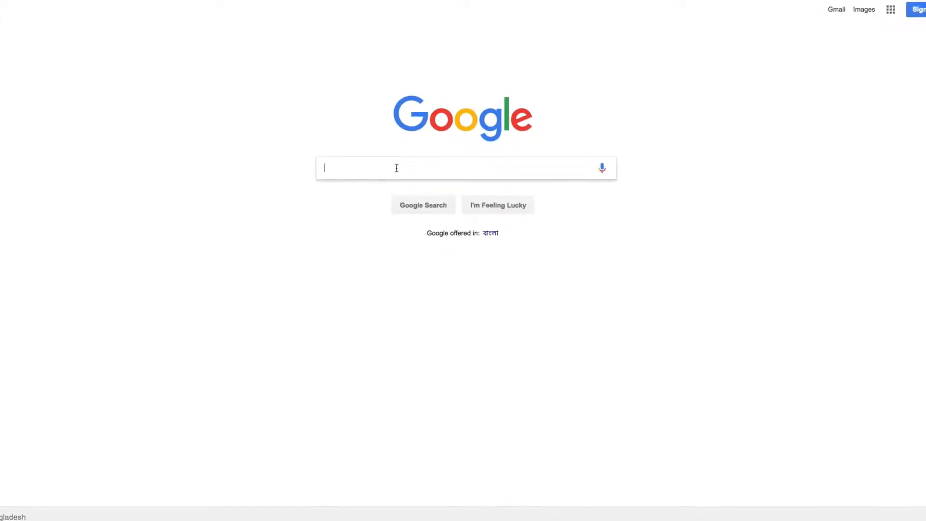
Search Google for 'quix page bui' and view the Image part of SEO settings.
text(quix page builder)
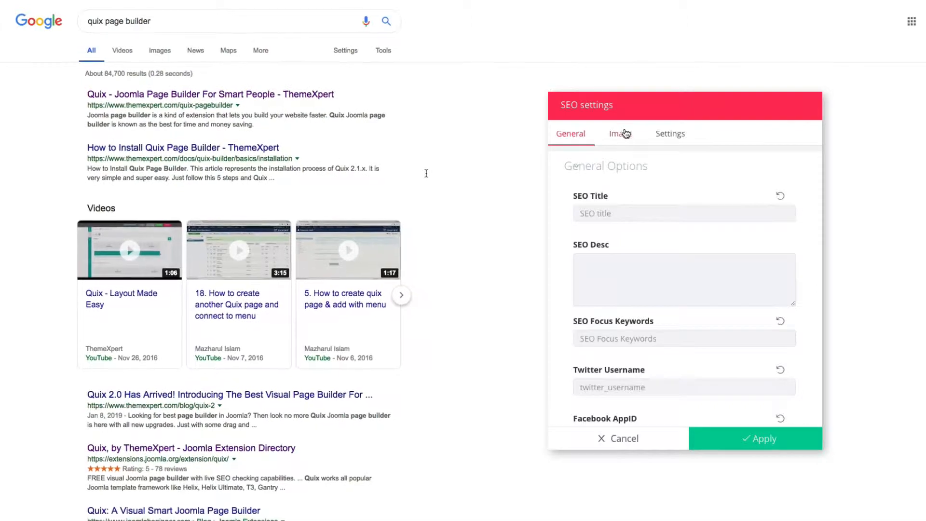
click(620, 133)
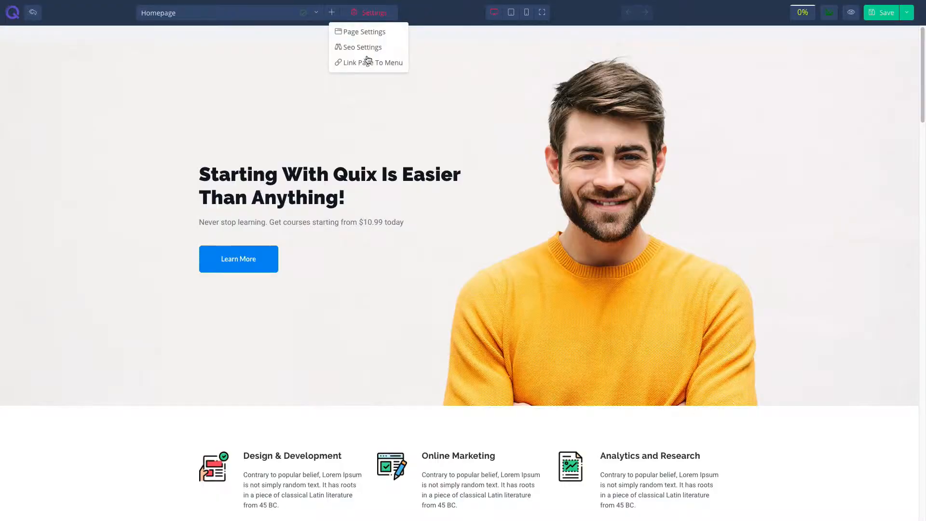
Link the Homepage to a menu, choosing Main Menu as its menu.
click(373, 62)
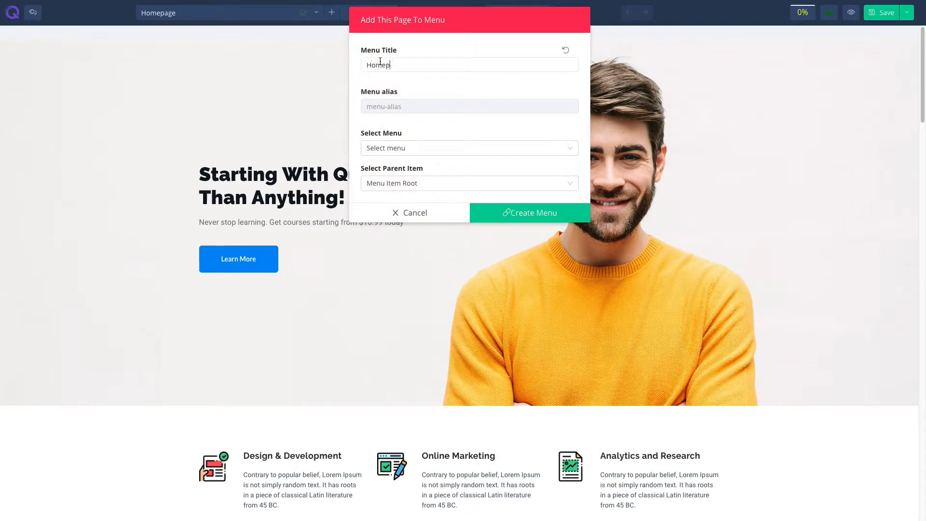
click(467, 148)
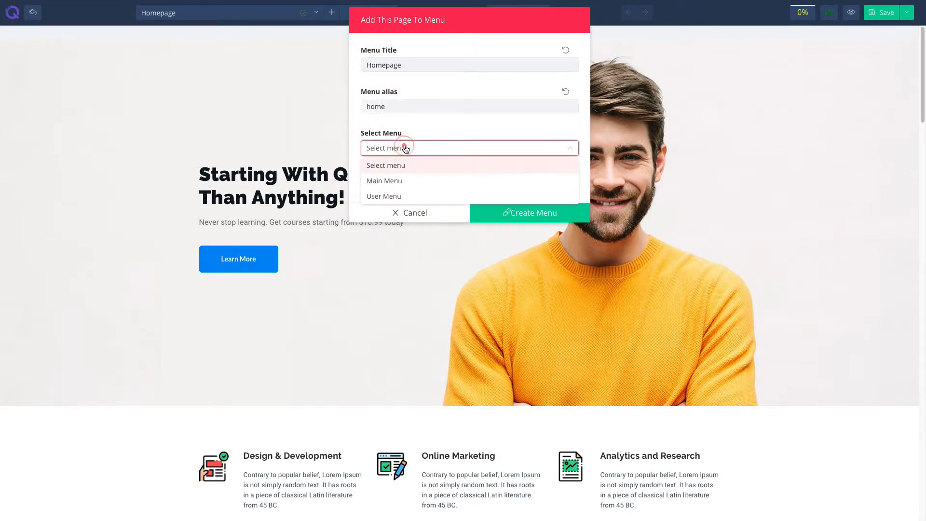
click(384, 181)
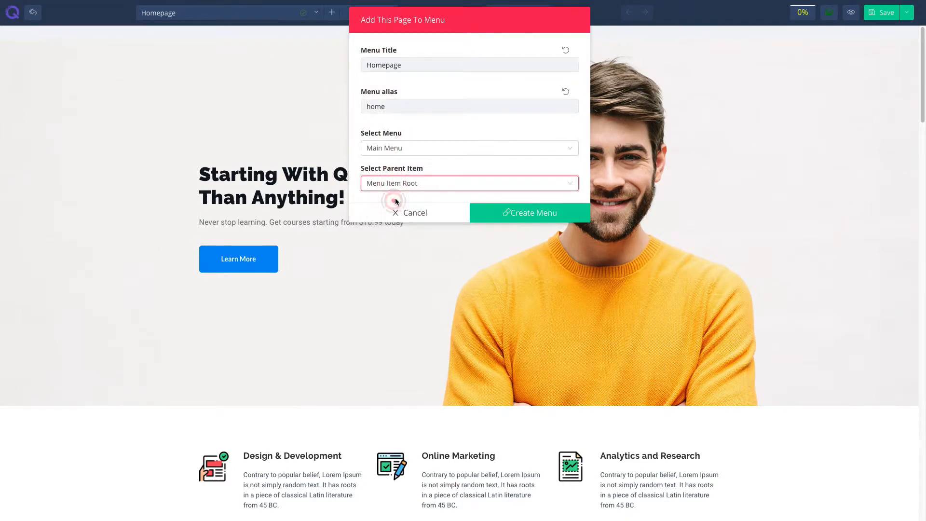